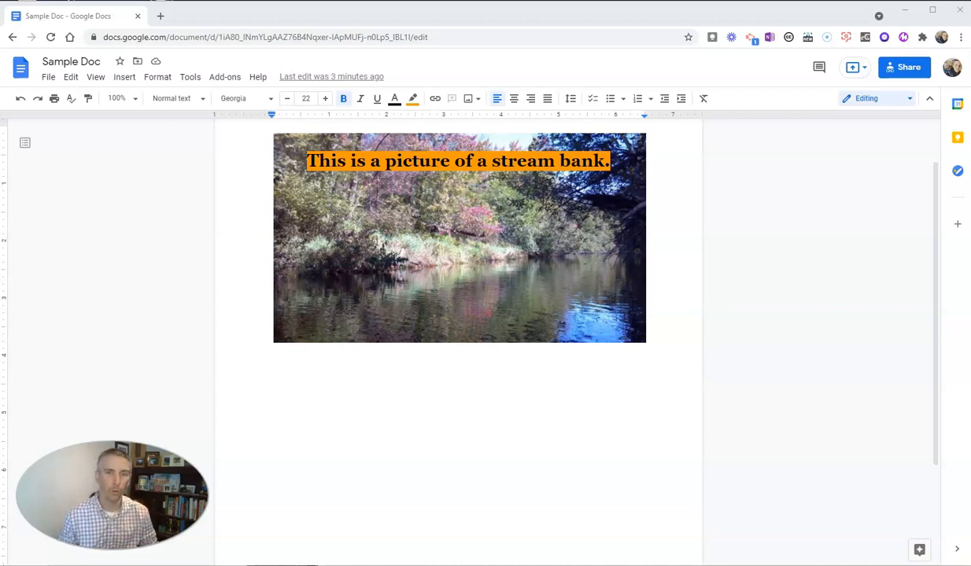
mouse_move(224, 82)
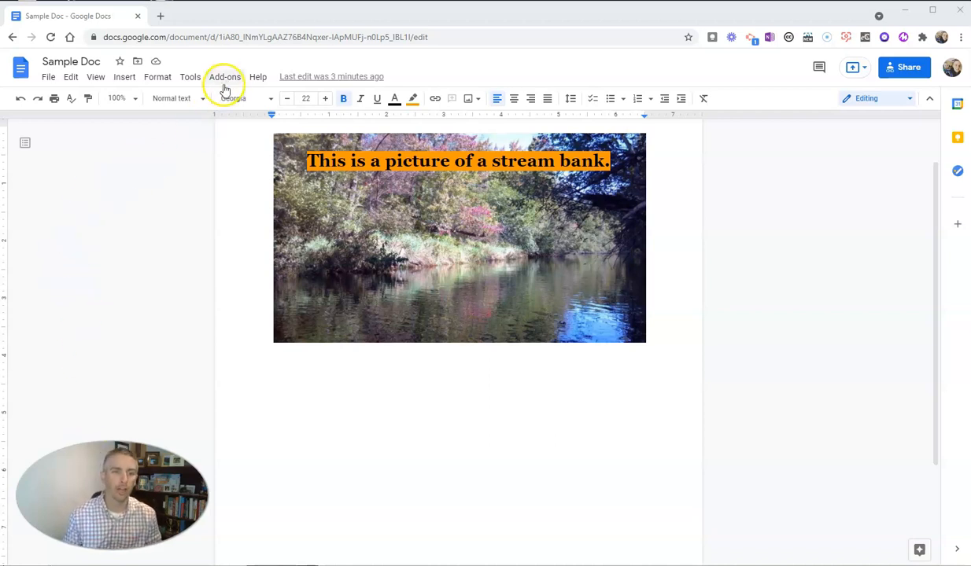
Show the installed add-ons list with the Free icons by Icons8 entry.
left_click(223, 76)
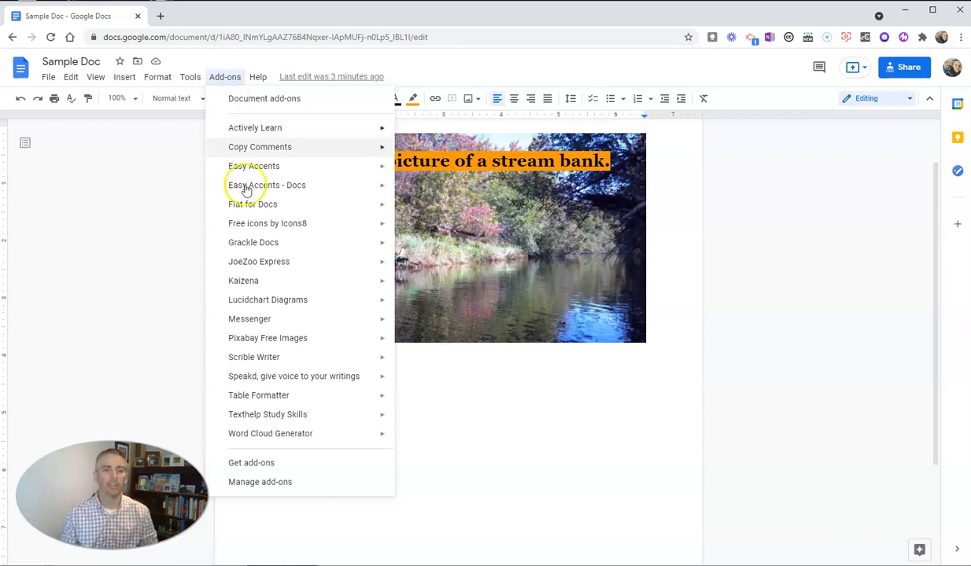
mouse_move(267, 224)
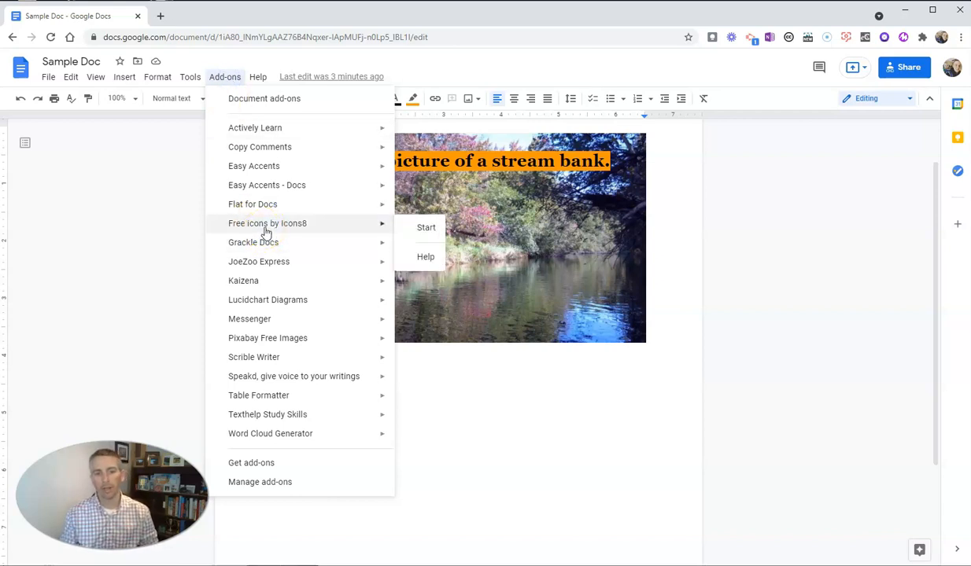
mouse_move(426, 226)
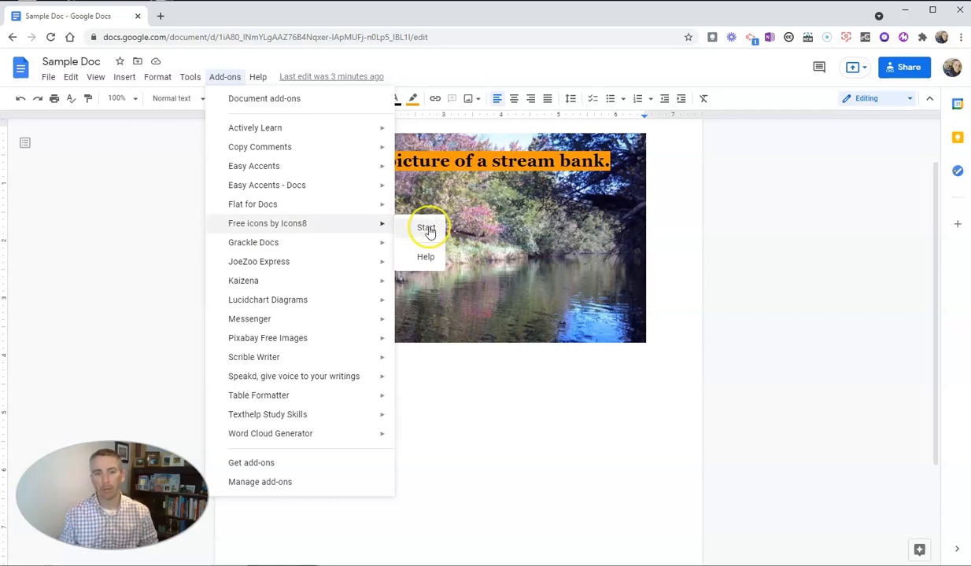
Start the Icons8 sidebar with Doodle style icons at 240×240 size.
left_click(425, 227)
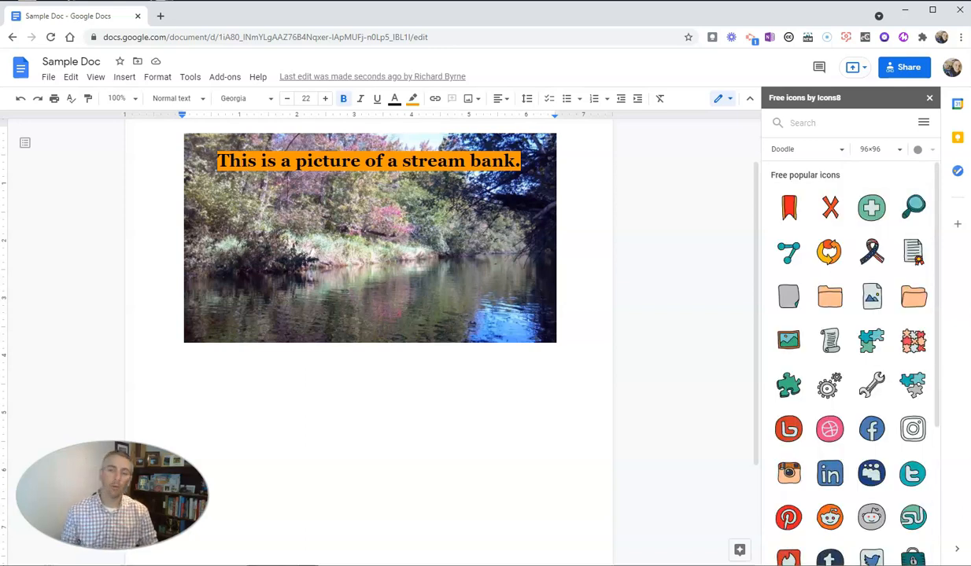
left_click(834, 150)
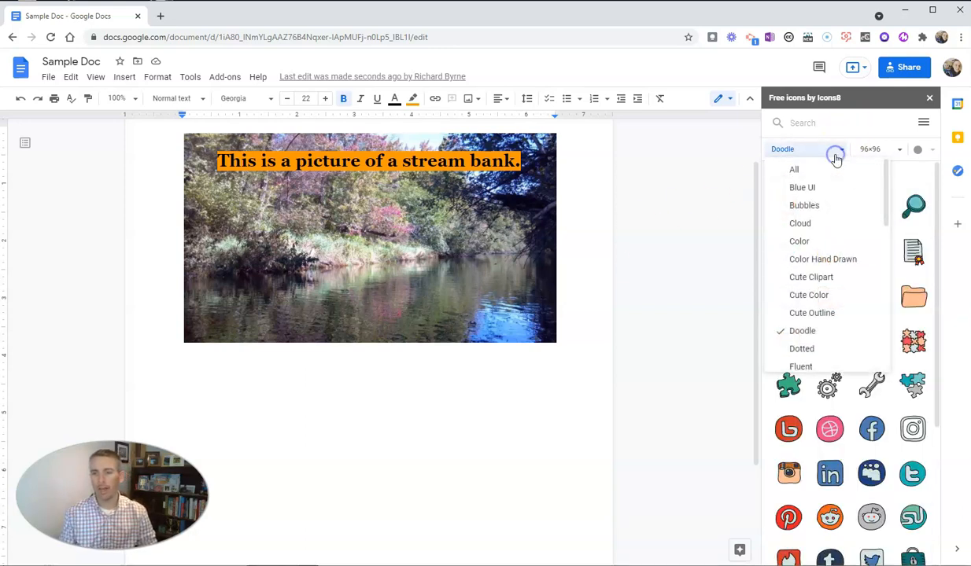
mouse_move(815, 330)
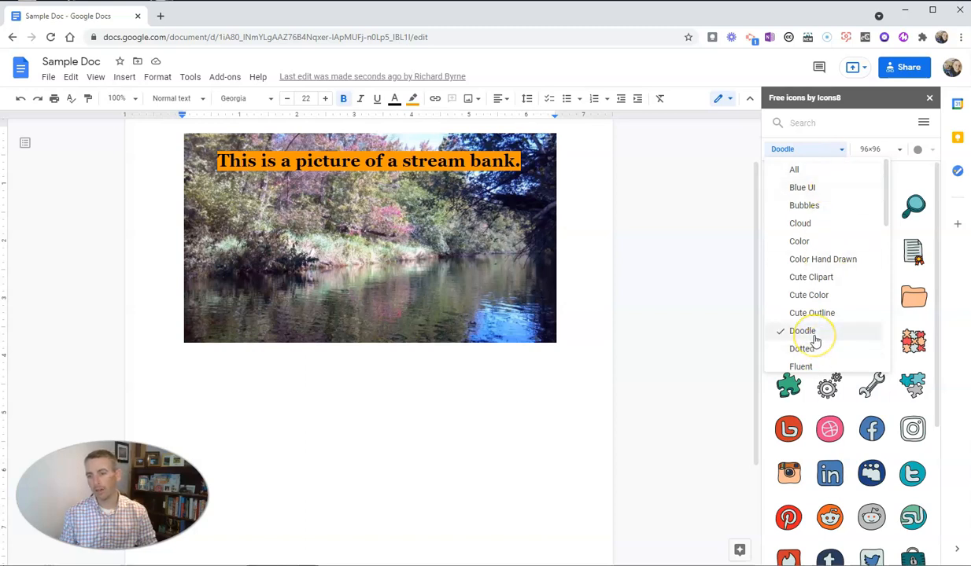
mouse_move(814, 333)
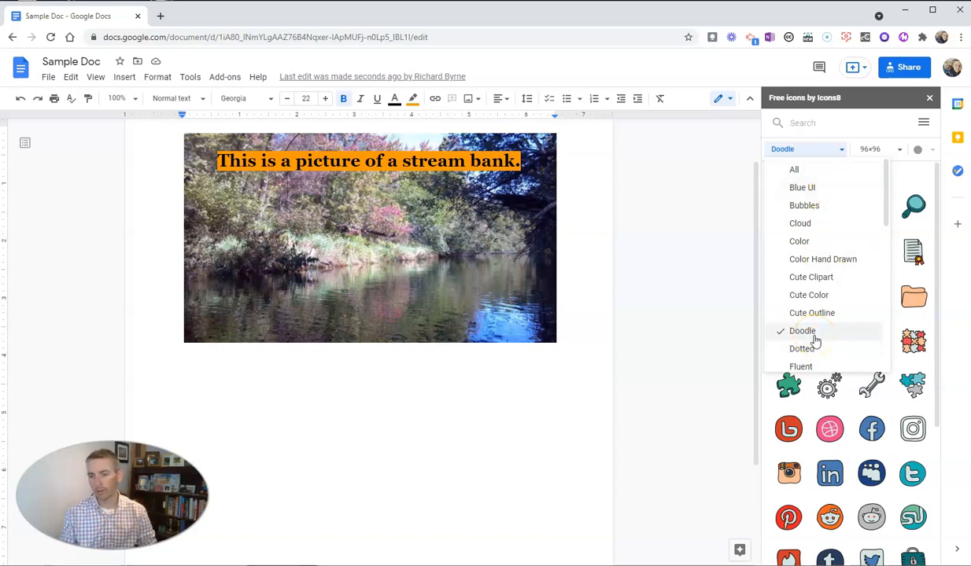
mouse_move(802, 187)
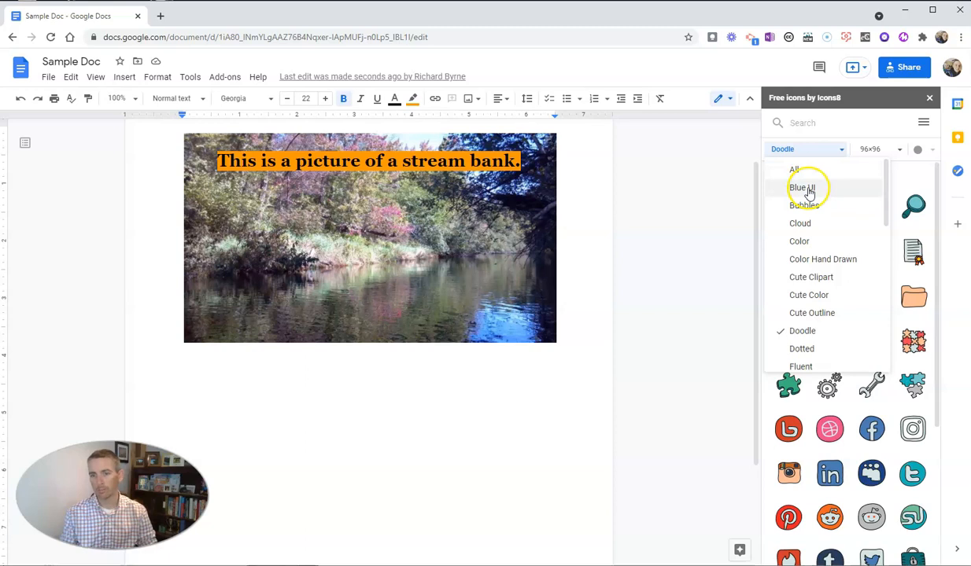
mouse_move(821, 258)
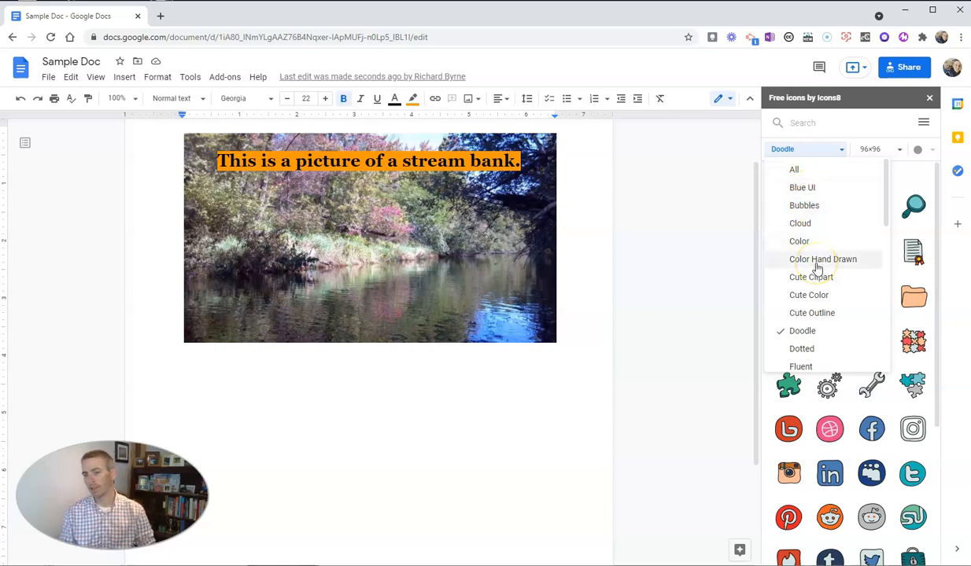
mouse_move(821, 313)
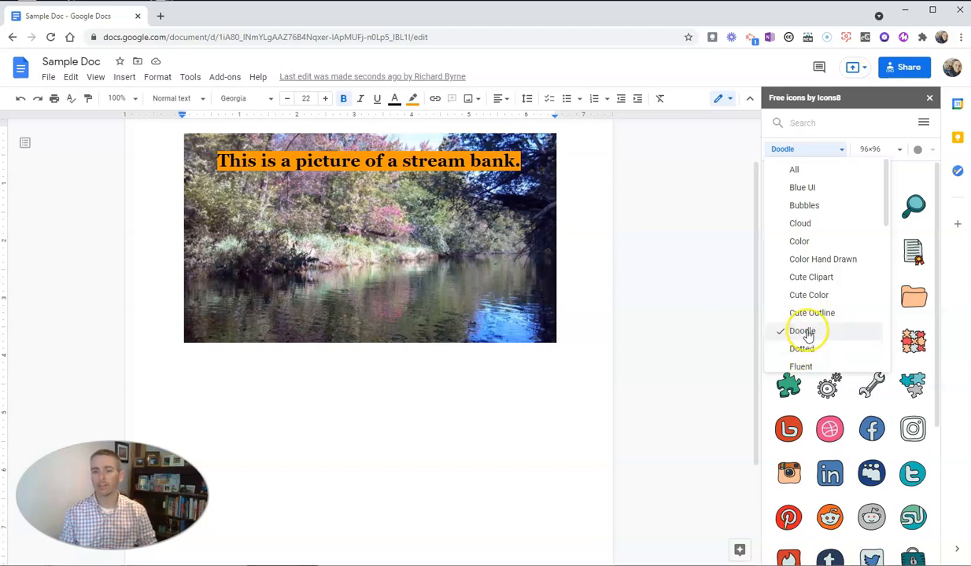
left_click(802, 330)
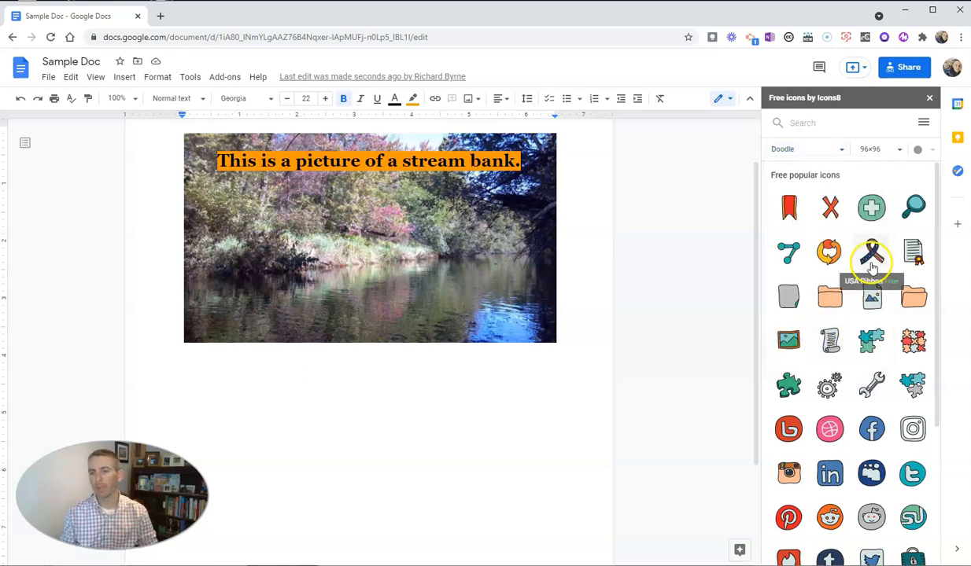
left_click(878, 148)
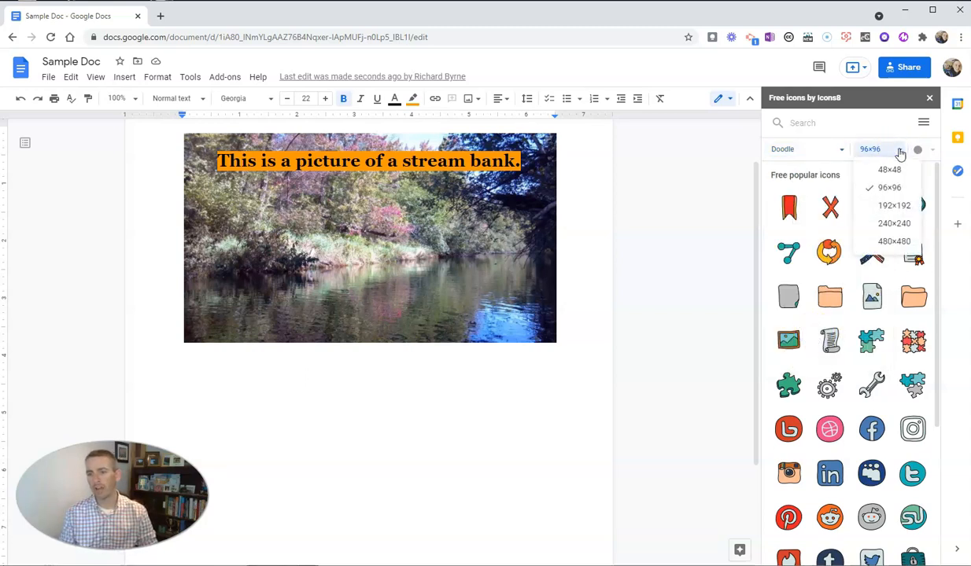
mouse_move(893, 223)
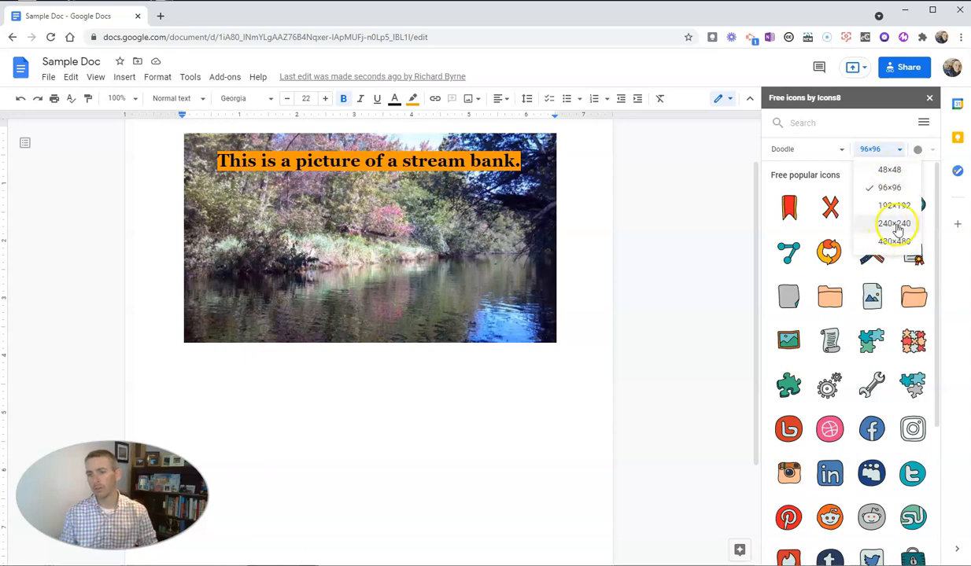
left_click(893, 224)
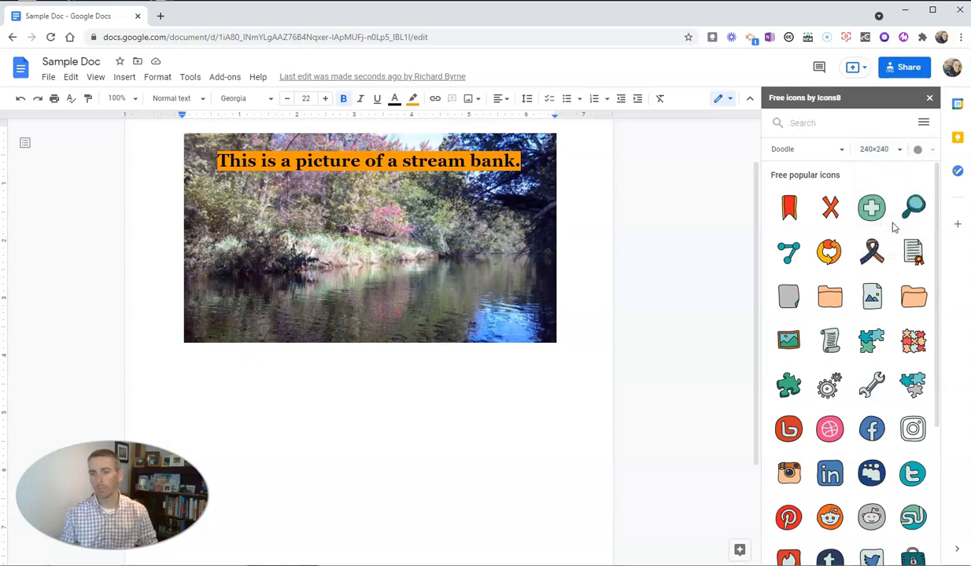
Insert the Doodle house icon below the stream photo and select it.
scroll("down", 3)
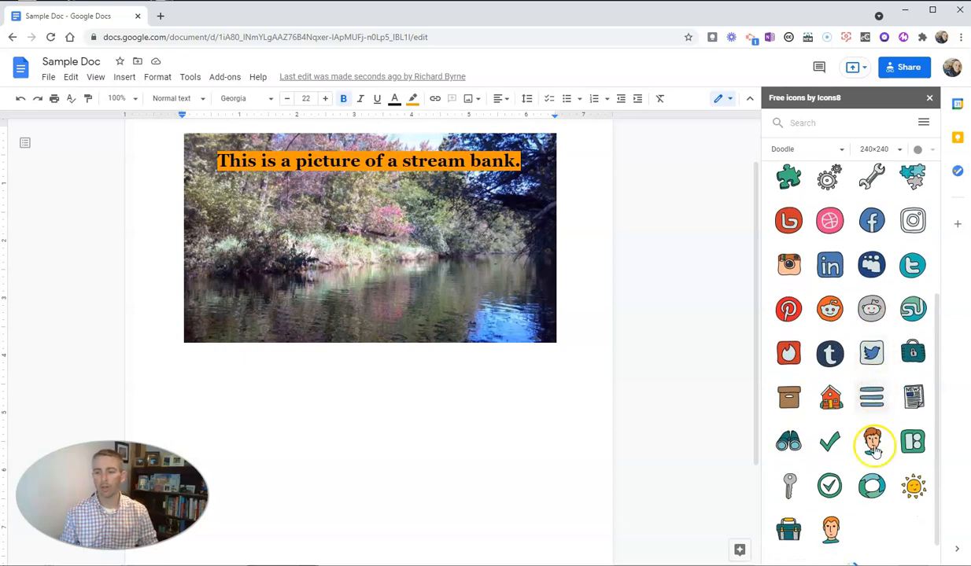
mouse_move(829, 396)
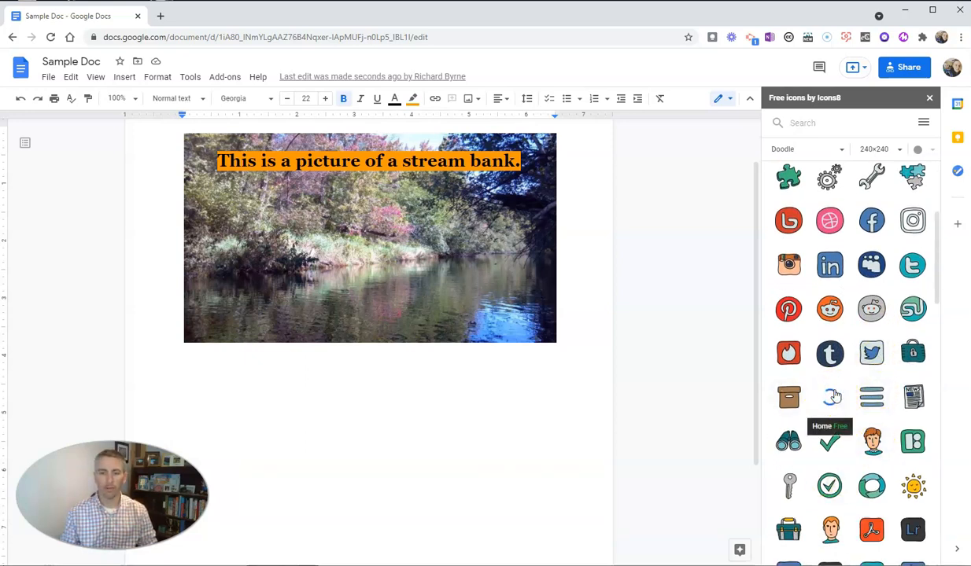
left_click(828, 396)
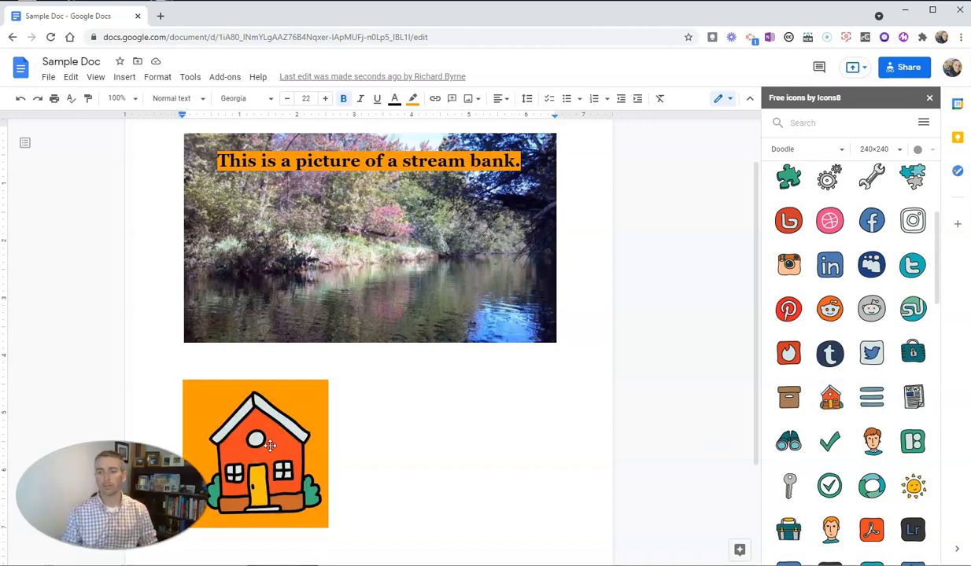
left_click(255, 453)
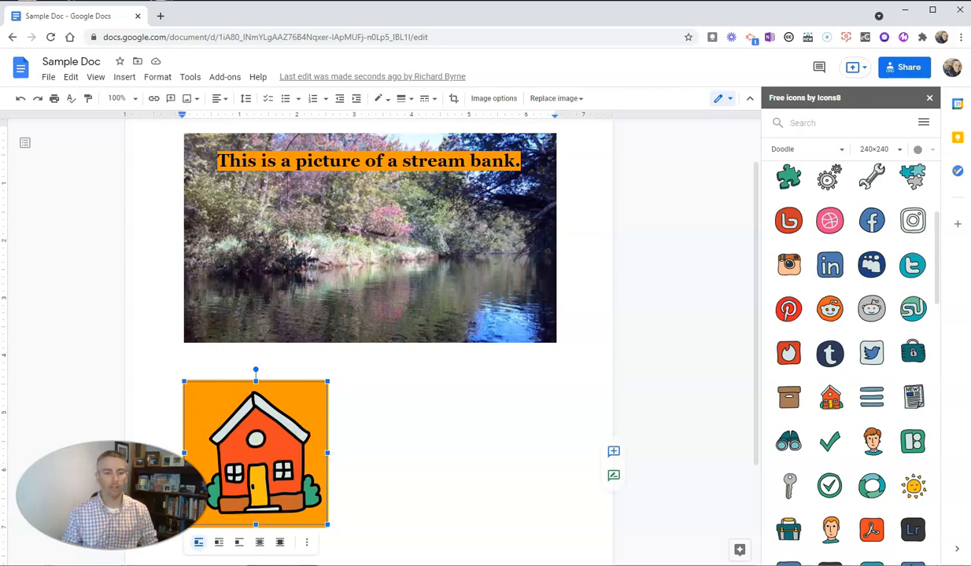
mouse_move(219, 541)
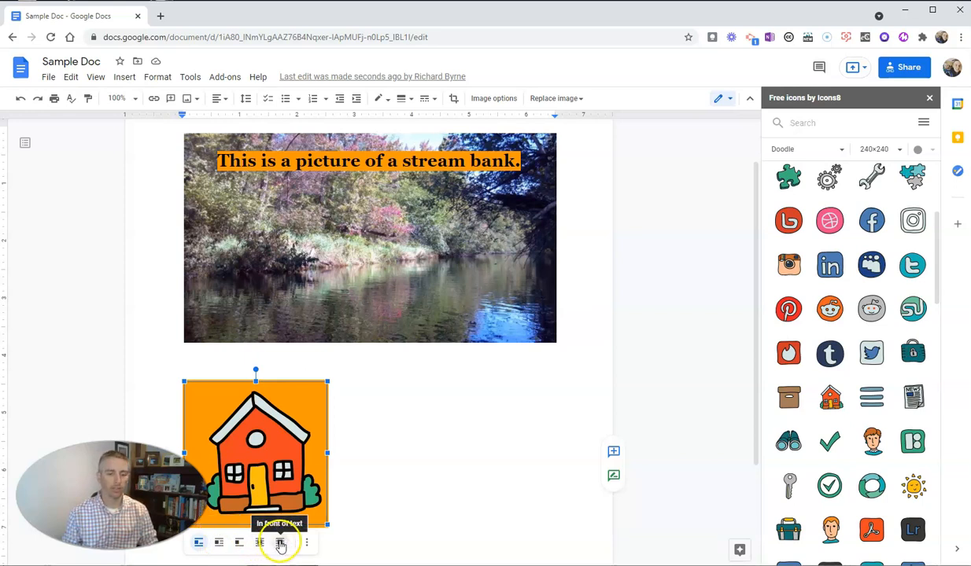
left_click(306, 541)
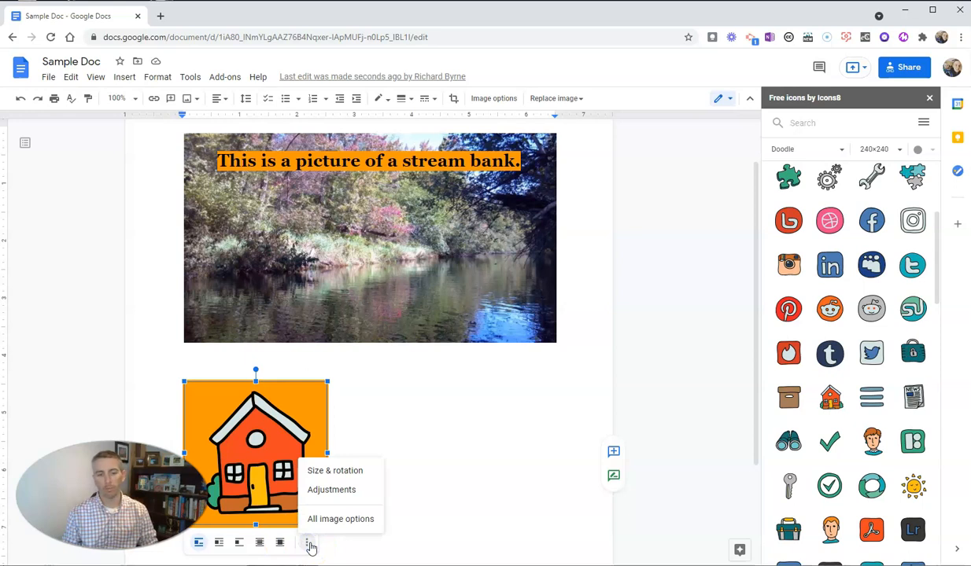
mouse_move(334, 470)
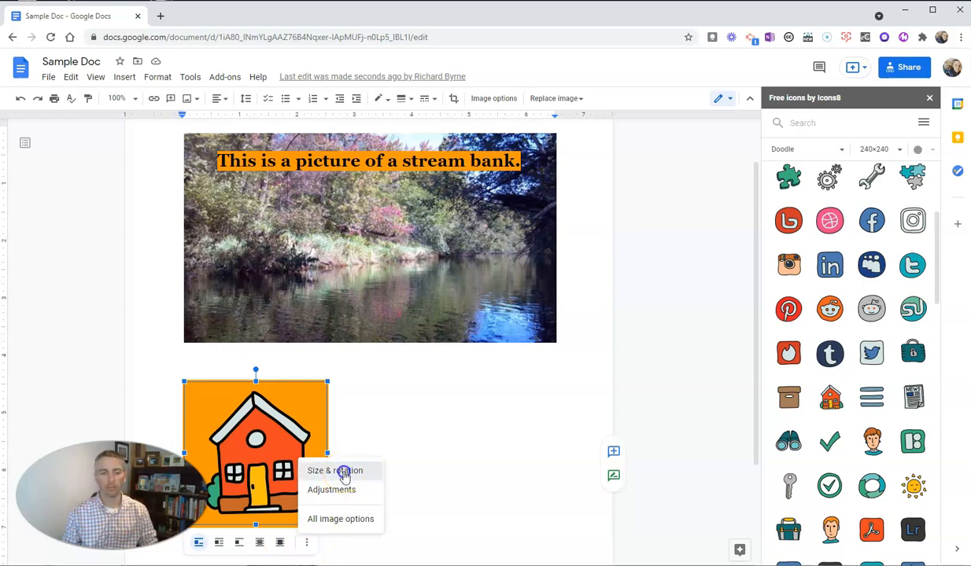
left_click(333, 471)
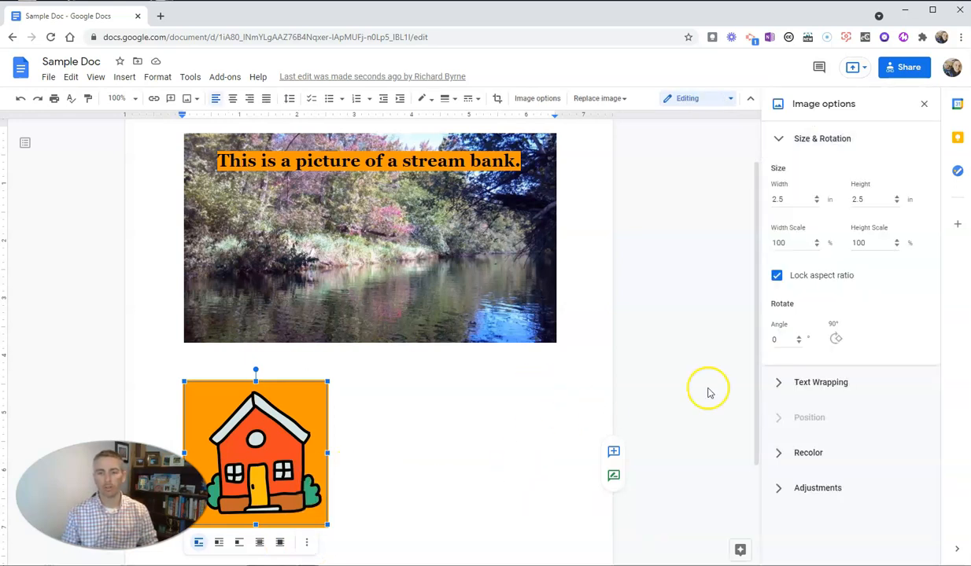
left_click(835, 339)
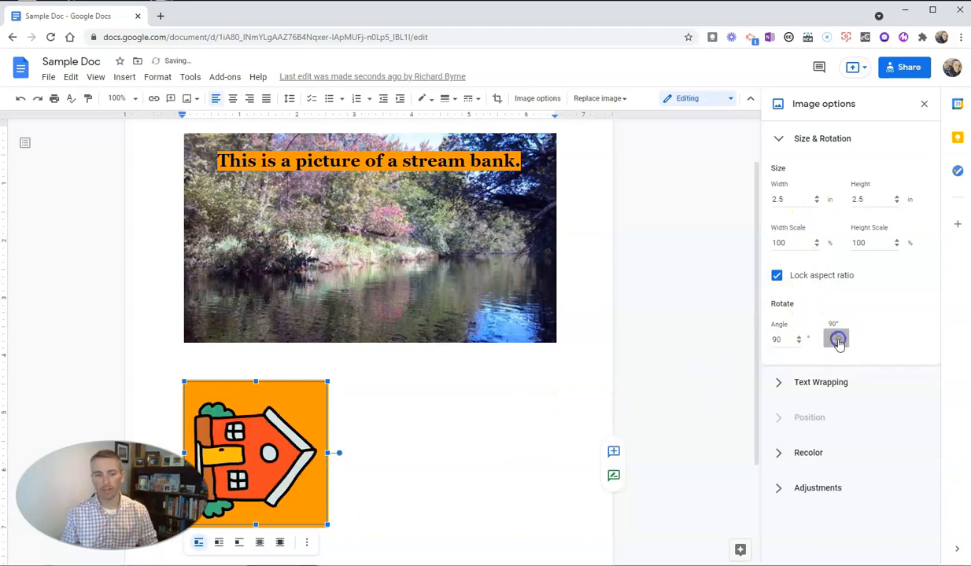
left_click(836, 340)
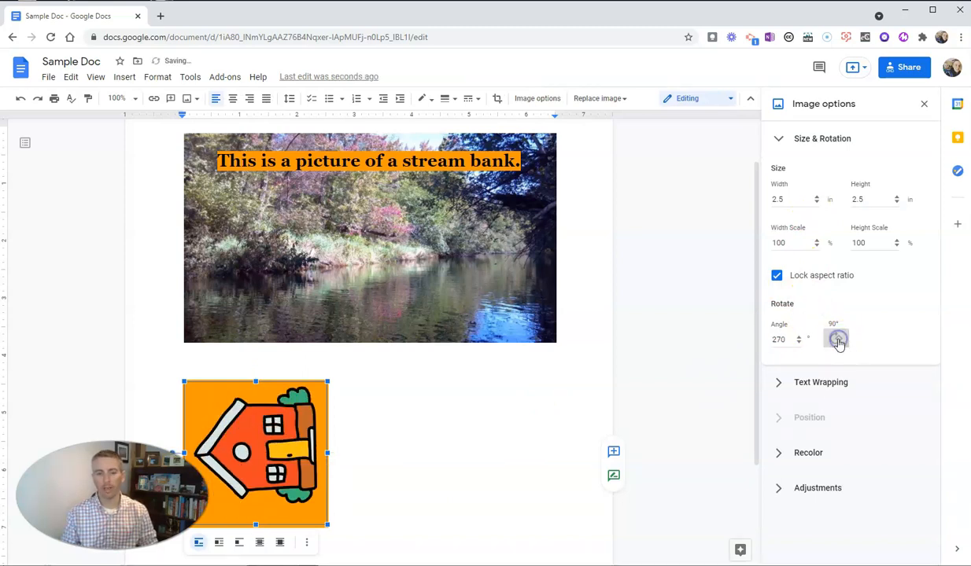
left_click(837, 340)
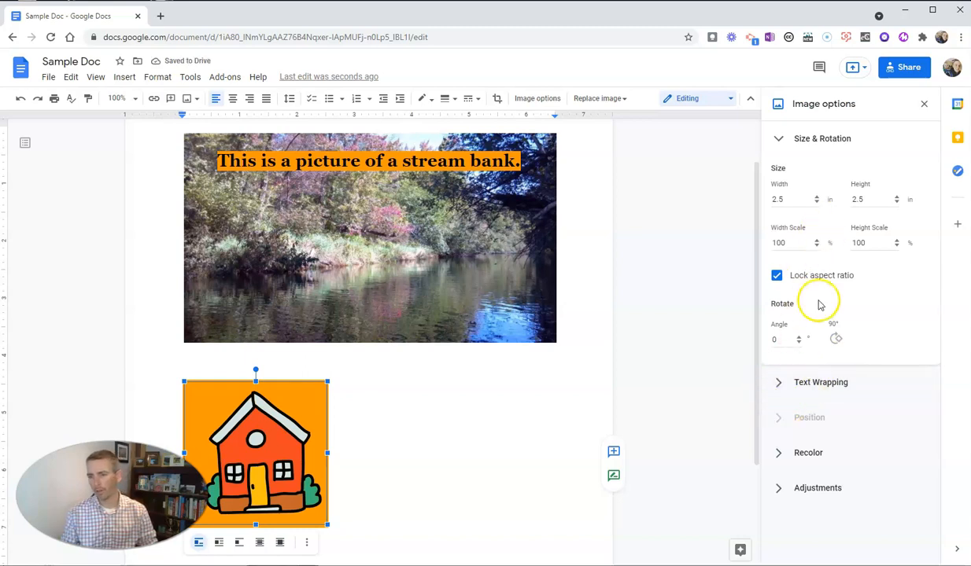
mouse_move(315, 500)
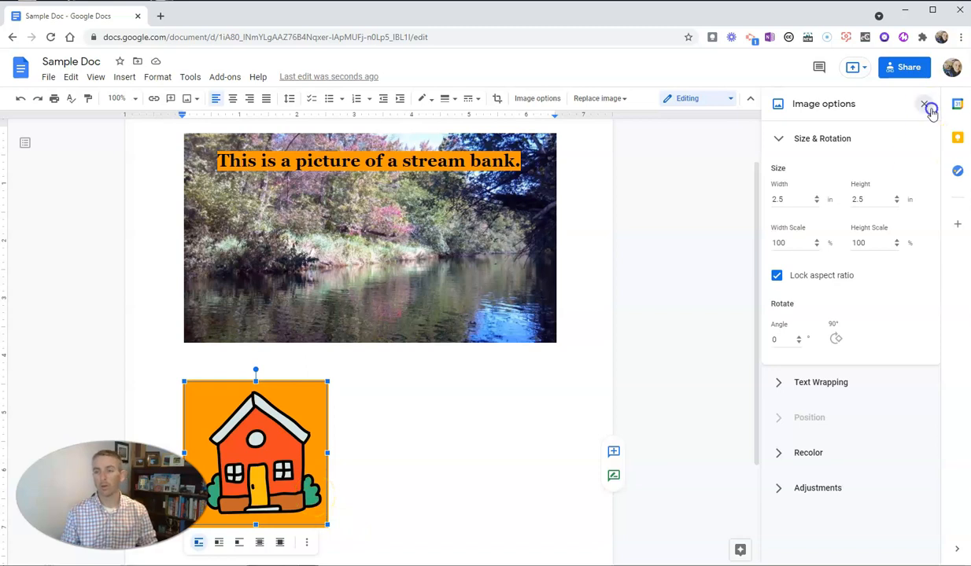
left_click(925, 104)
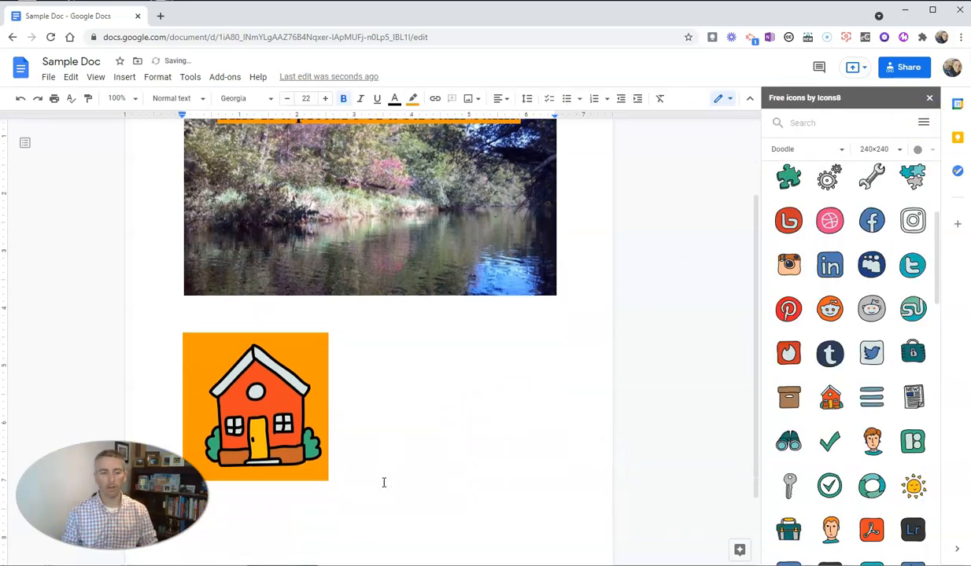
mouse_move(575, 475)
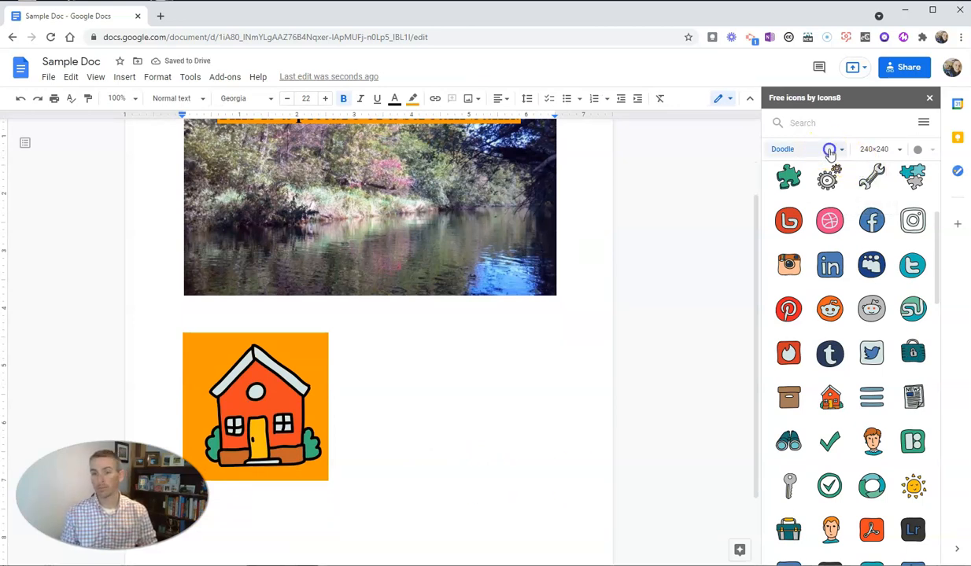
Switch the Icons8 sidebar to Color Hand Drawn style at 400×400 size.
left_click(806, 148)
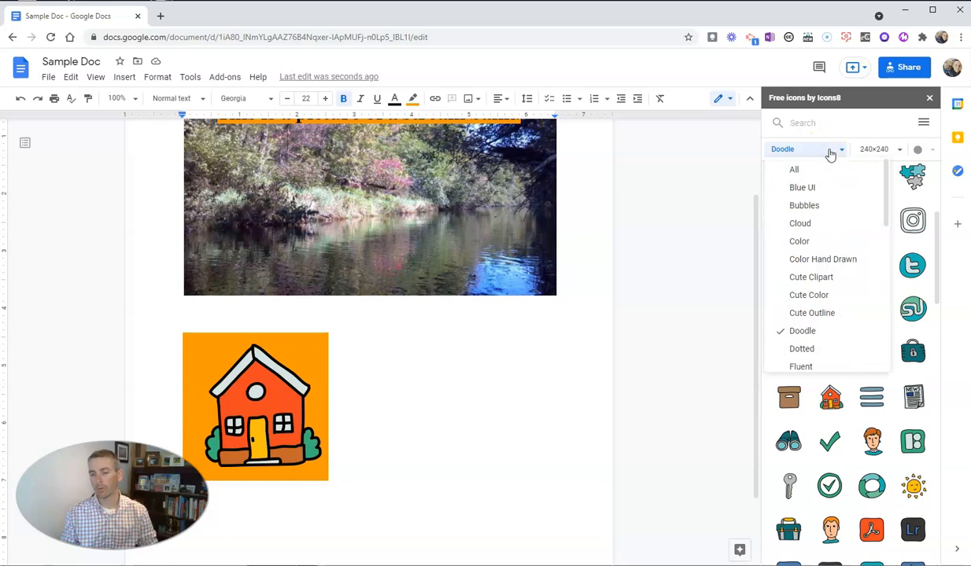
mouse_move(821, 258)
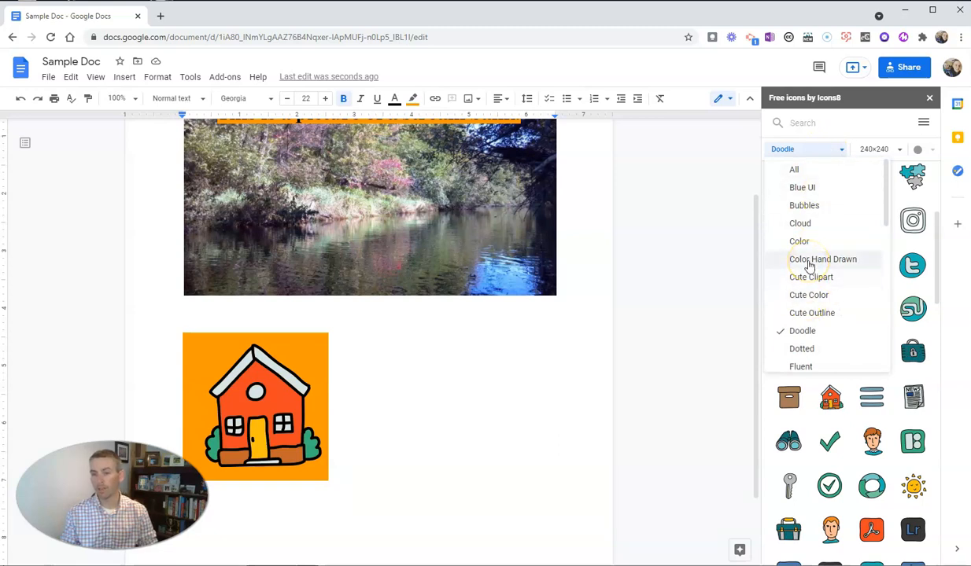
left_click(821, 258)
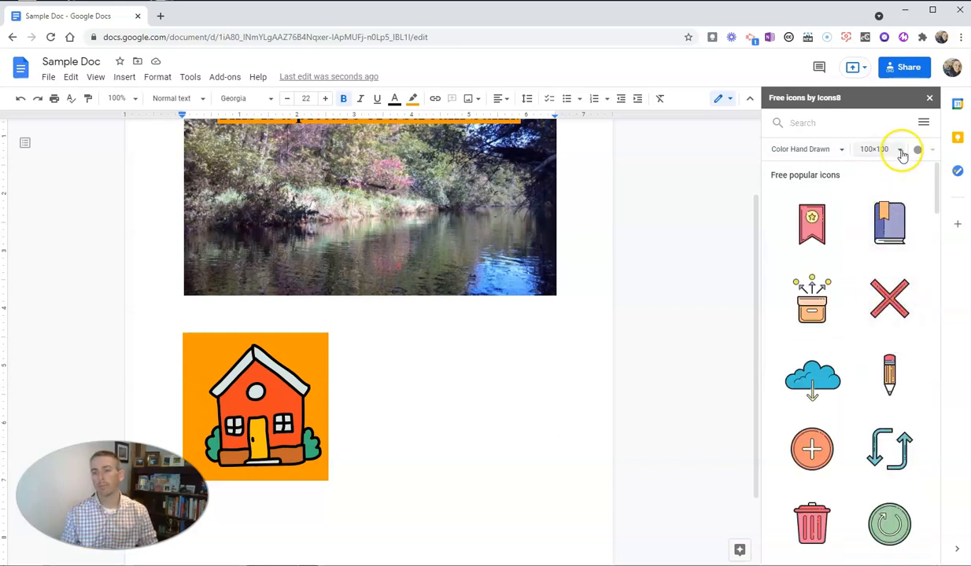
left_click(878, 148)
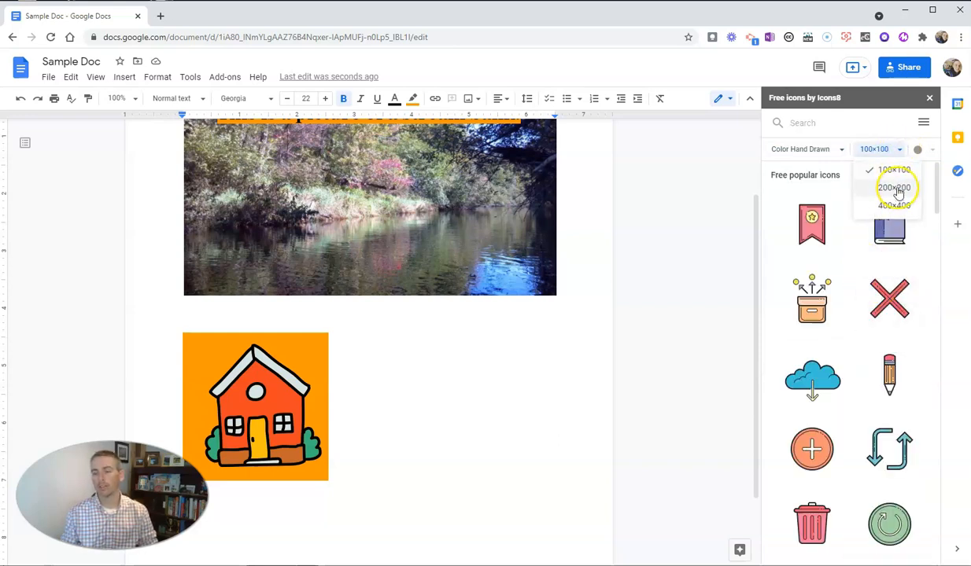
left_click(894, 204)
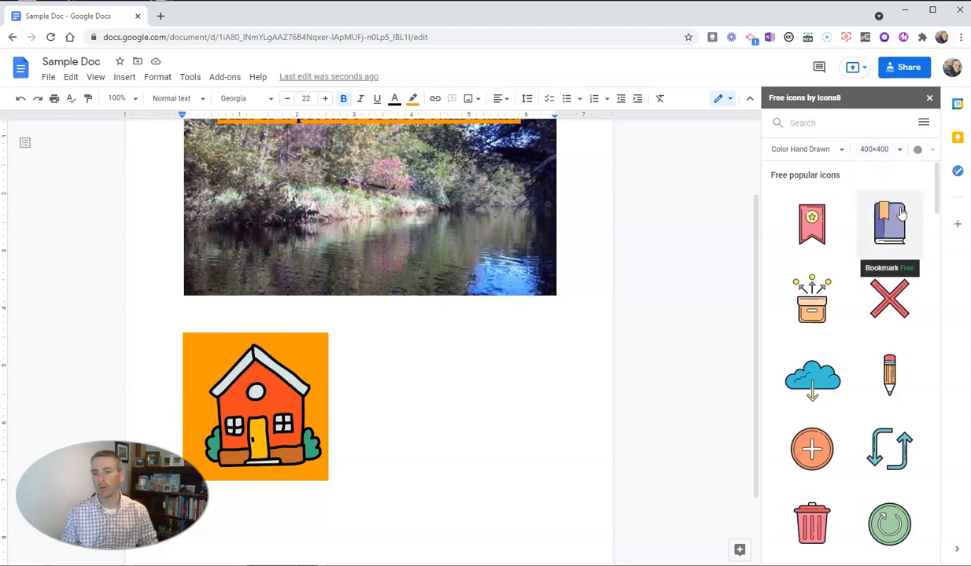
scroll("down", 3)
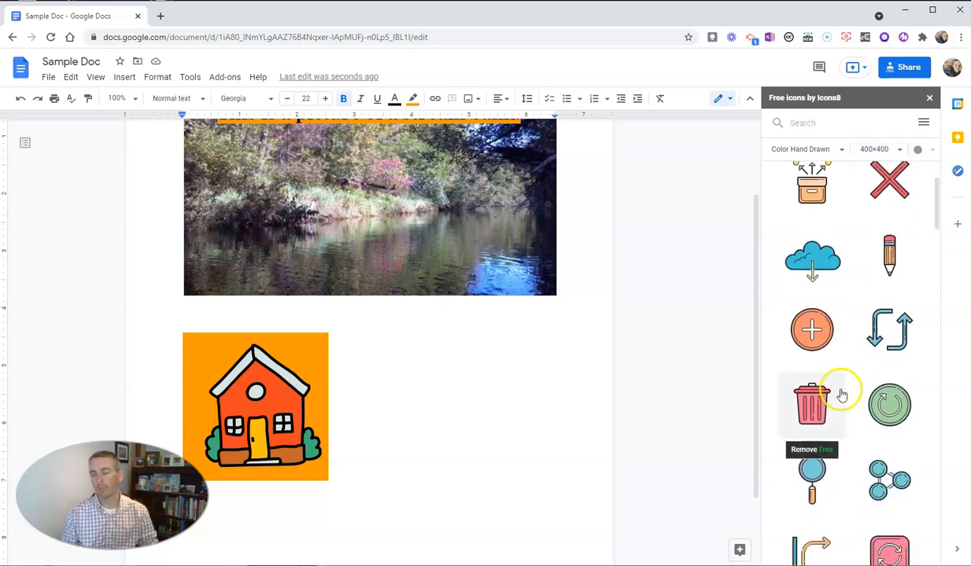
mouse_move(889, 253)
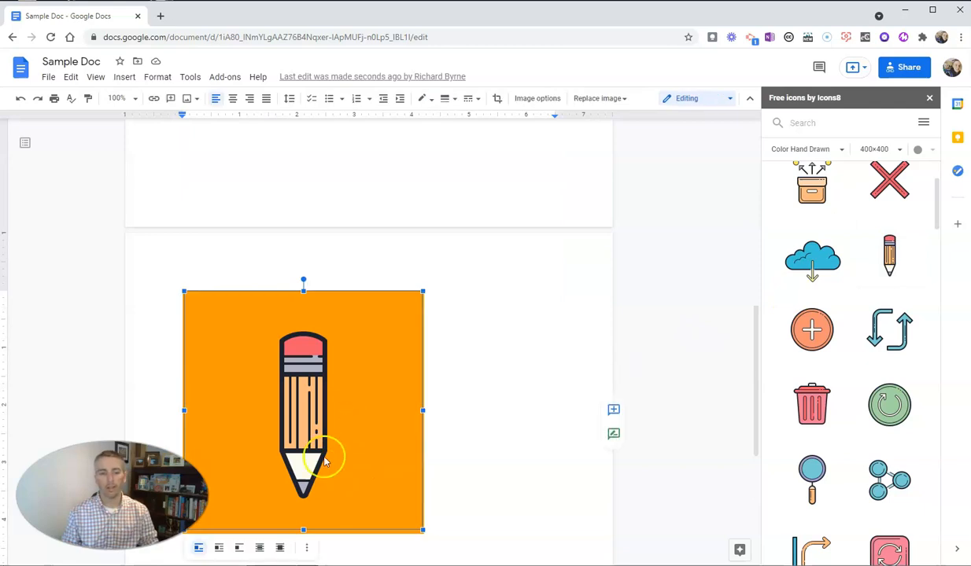
Try the 90° rotation in Size & rotation settings and return the pencil upright.
left_click(305, 548)
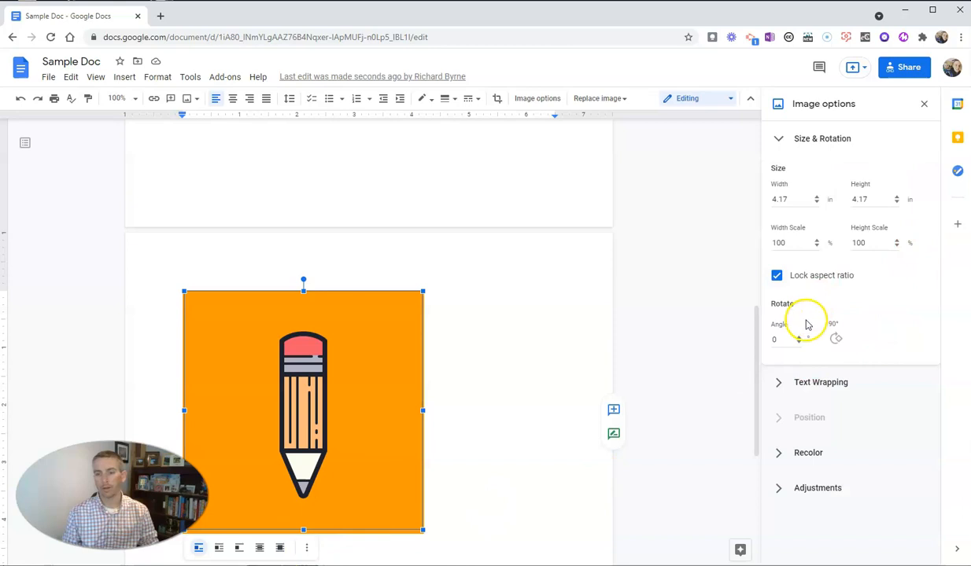
left_click(837, 340)
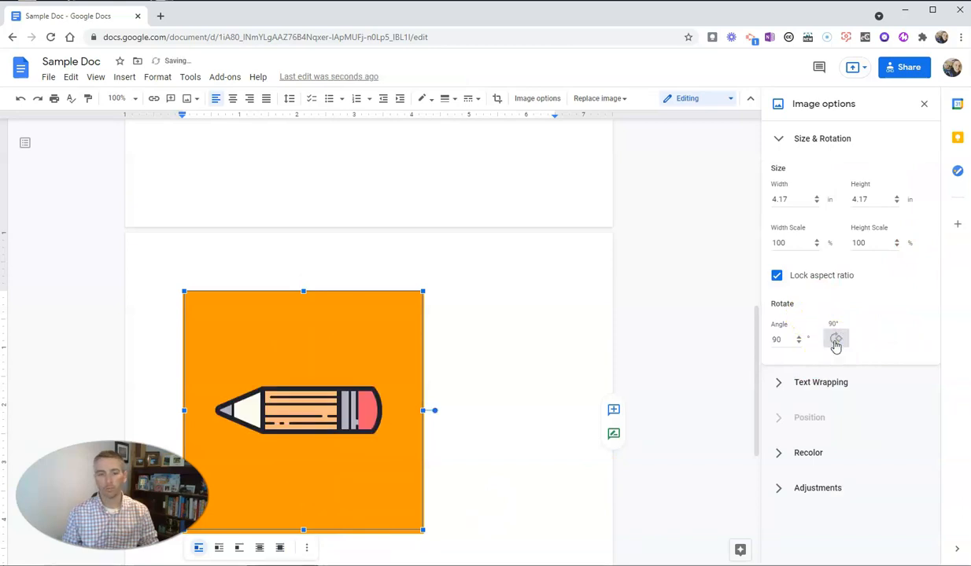
left_click(835, 340)
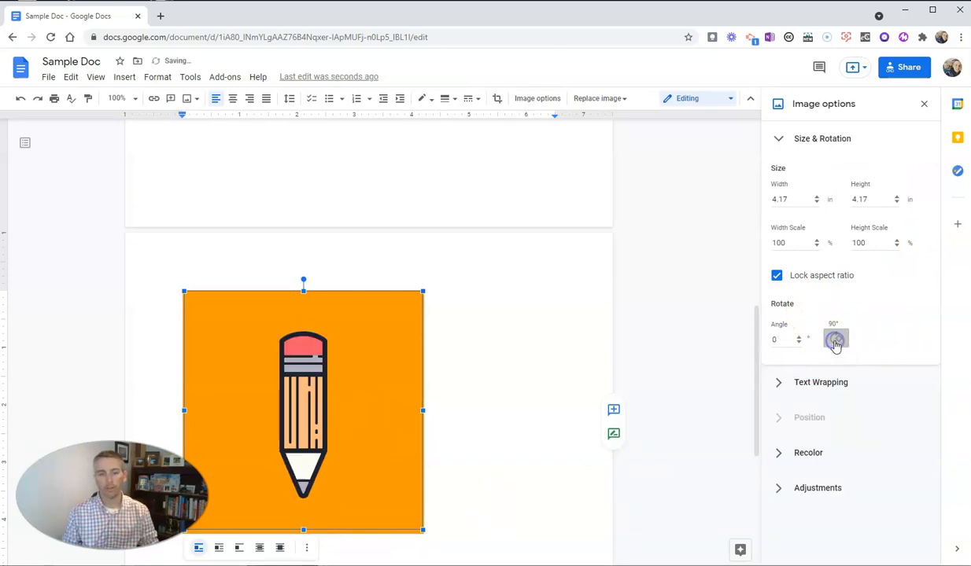
left_click(835, 340)
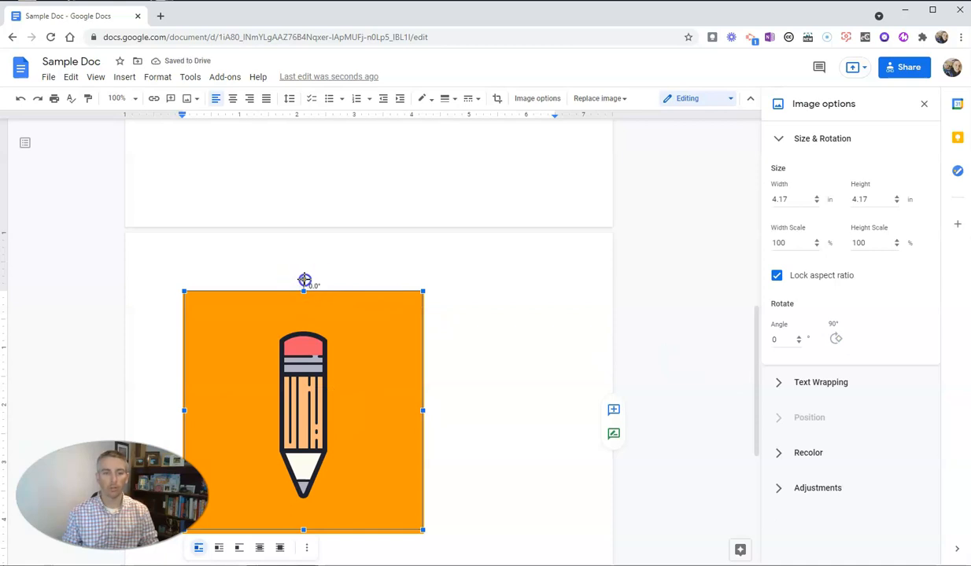
Tilt the pencil icon about 28 degrees and shrink it to 3.28 inches.
left_click_drag(305, 280, 350, 329)
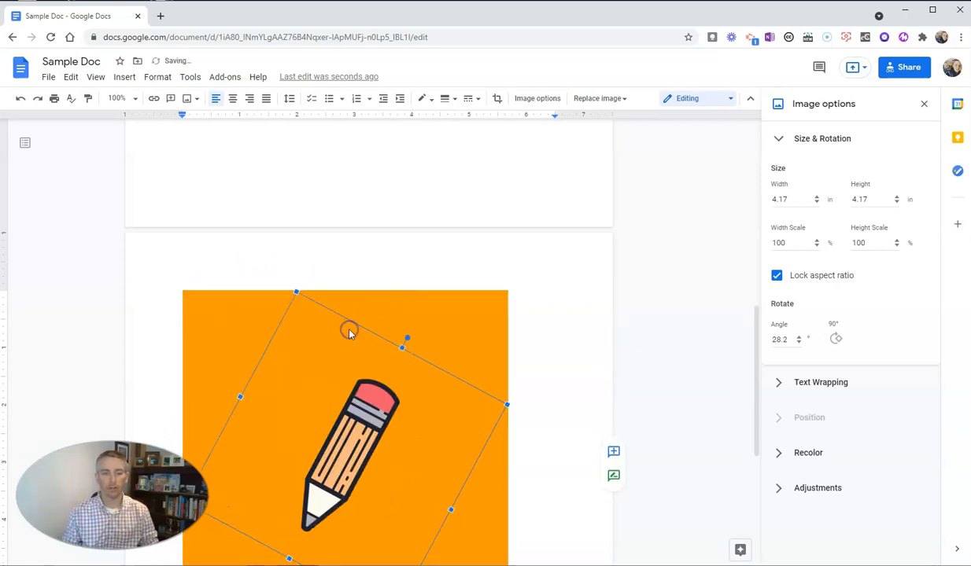
left_click_drag(349, 328, 314, 350)
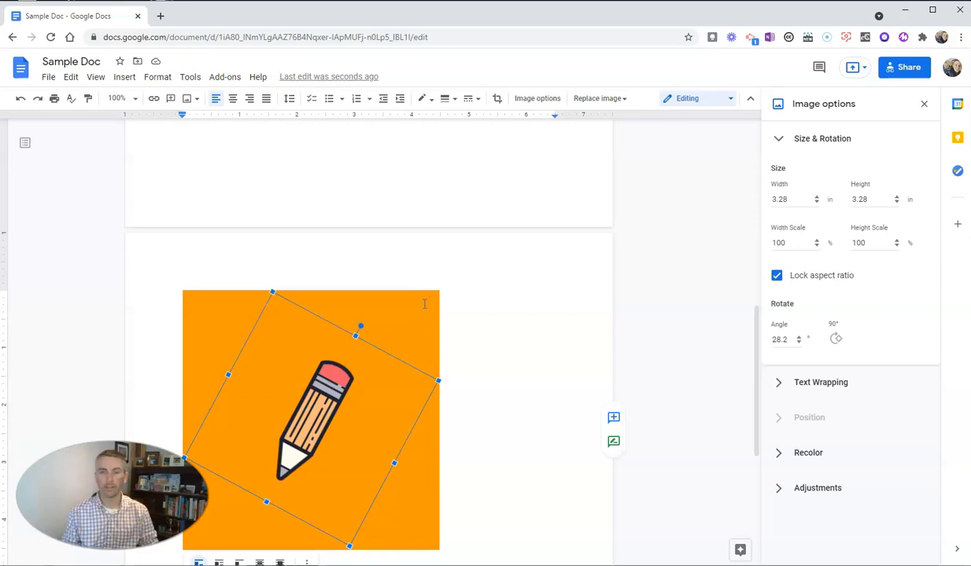
mouse_move(50, 406)
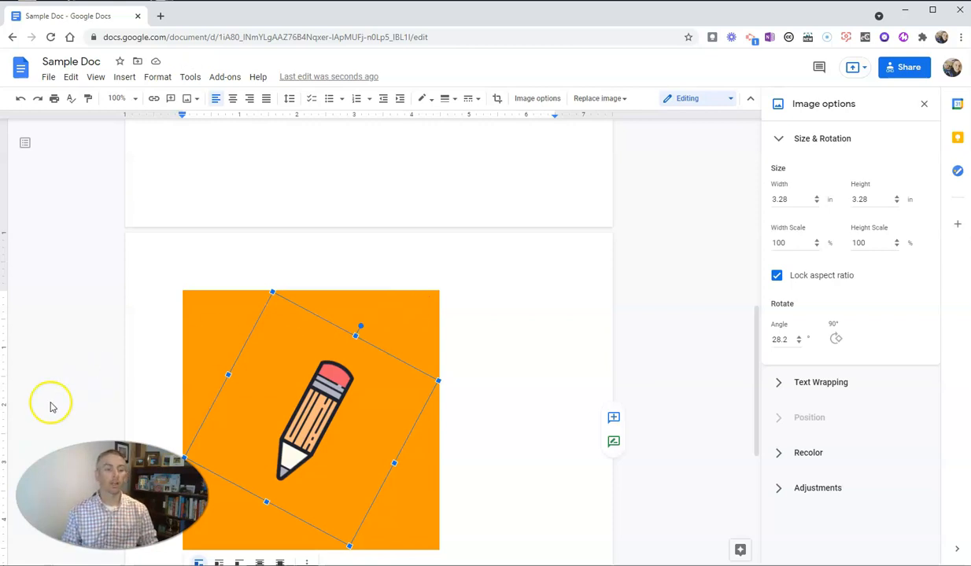